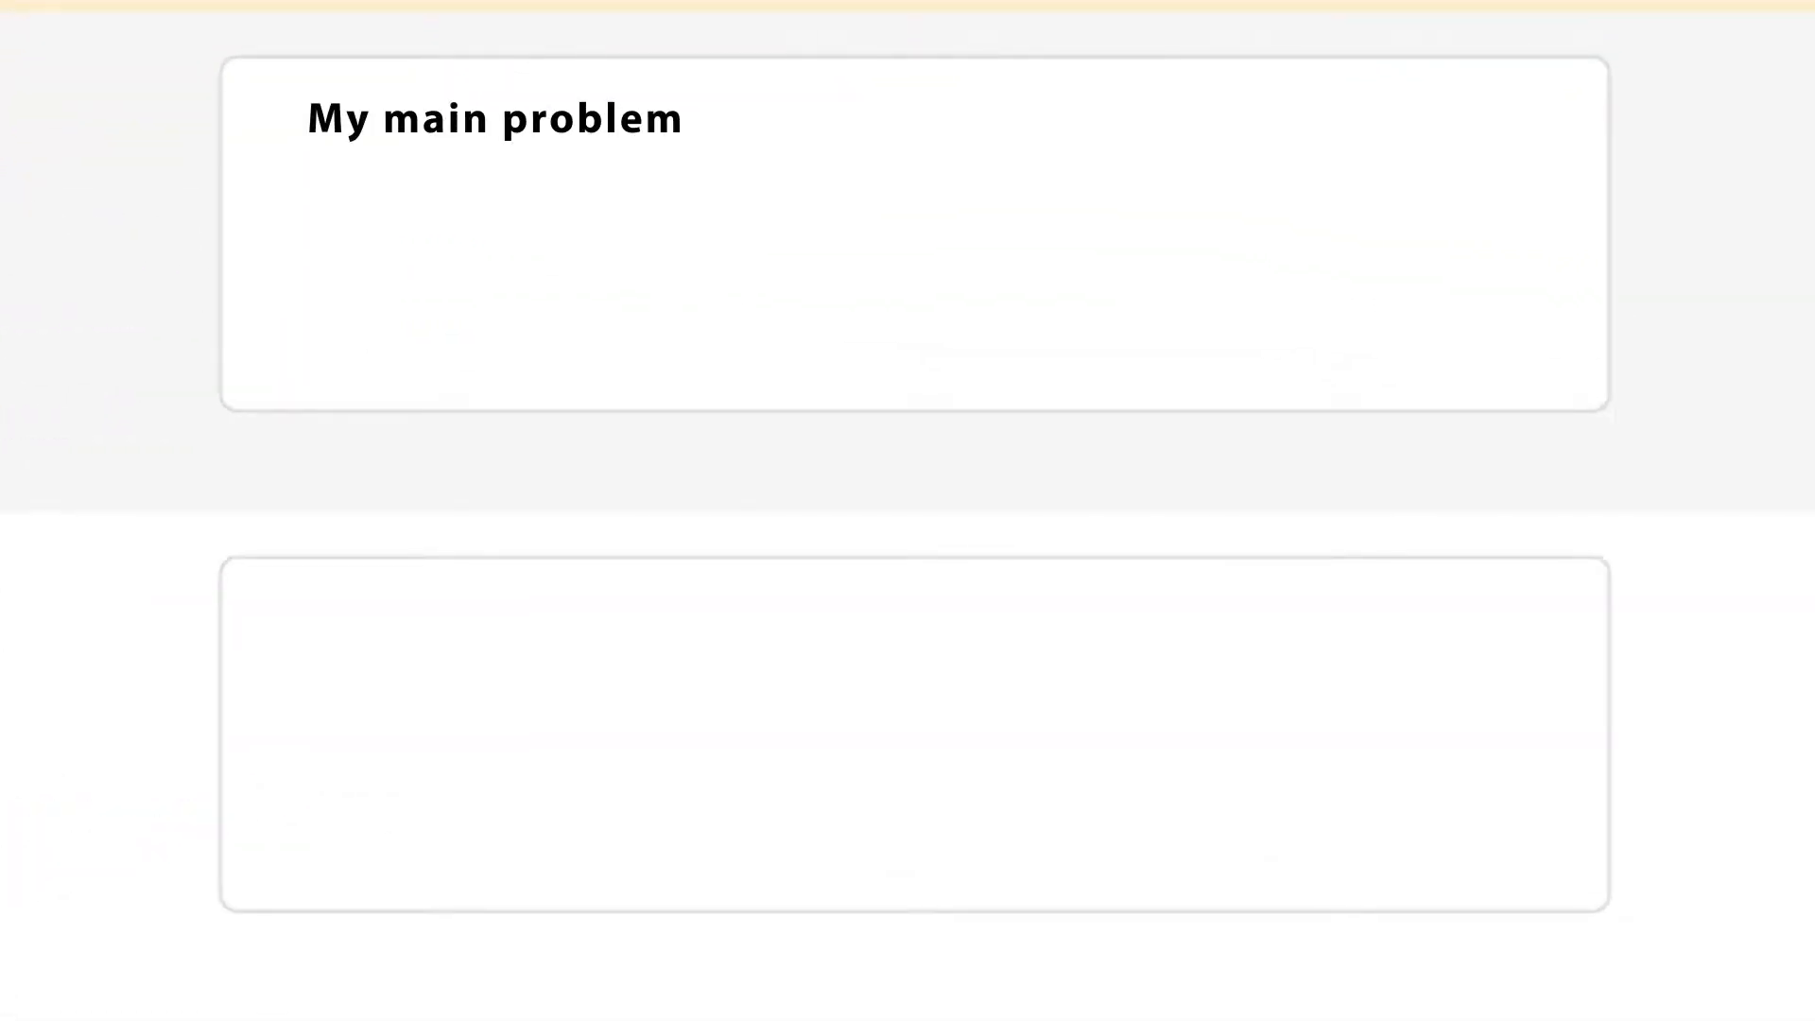
type("is feeling normal again.")
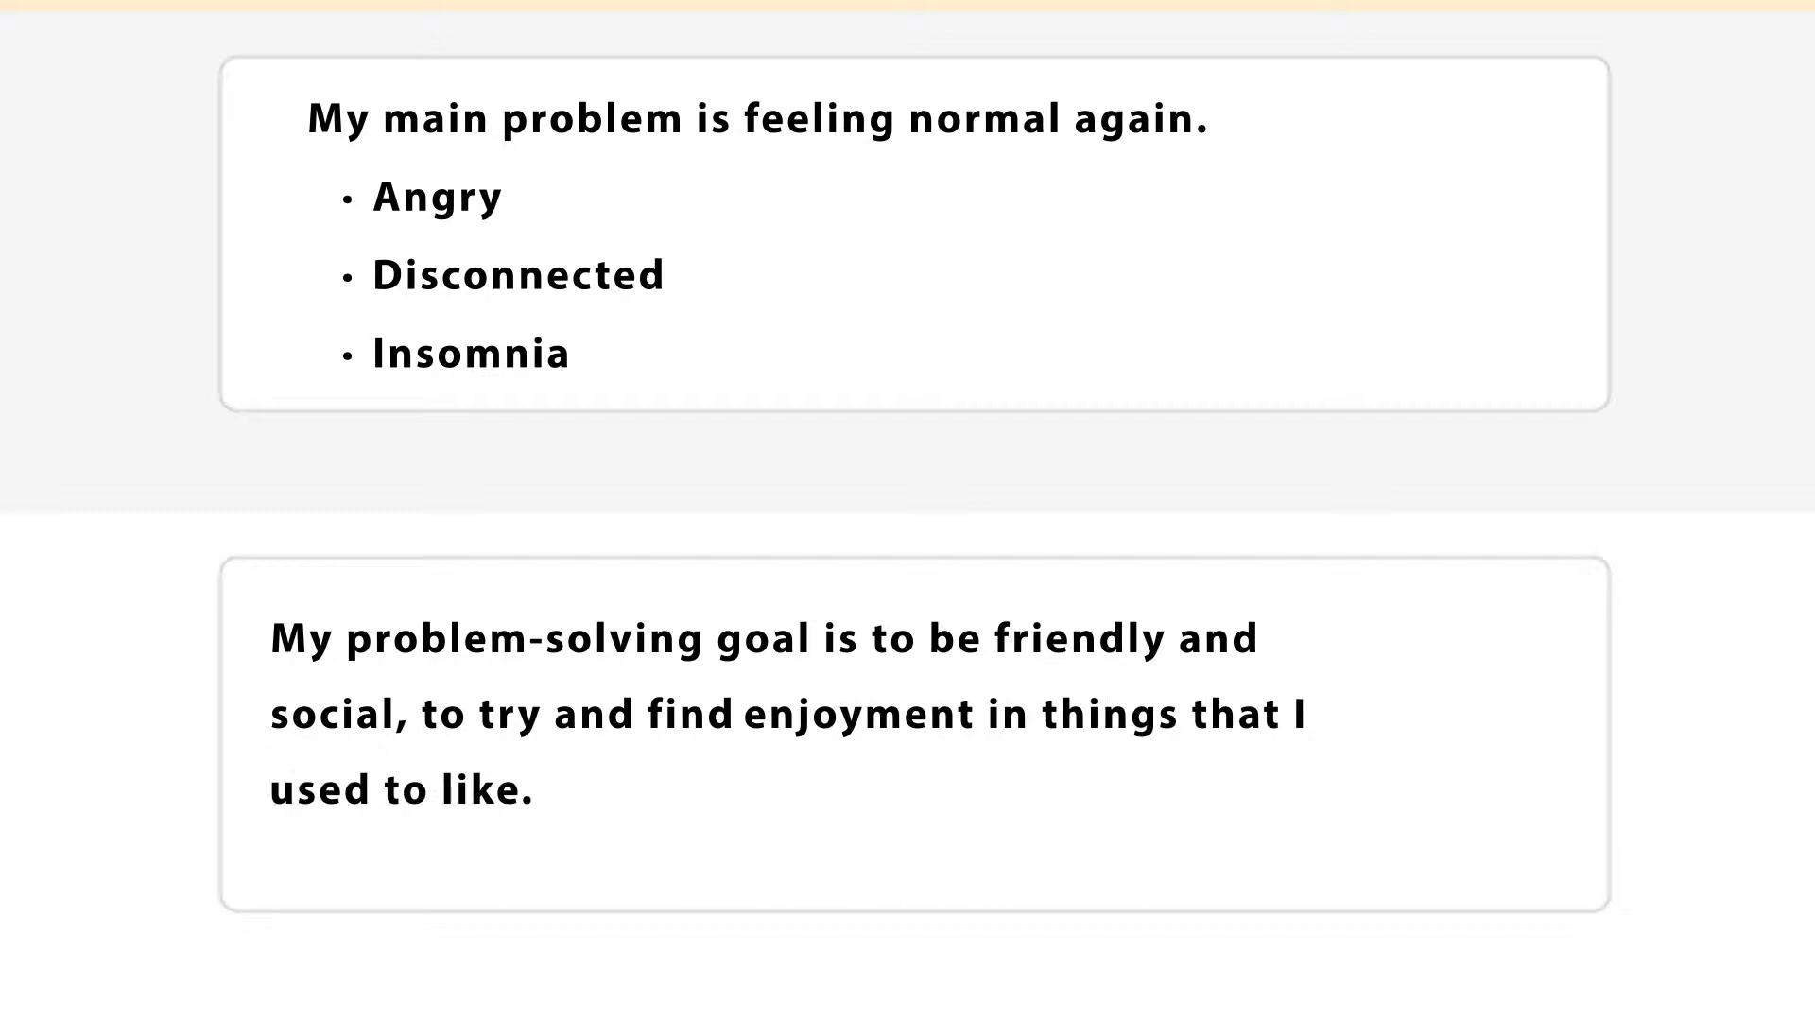
scroll("down", 3)
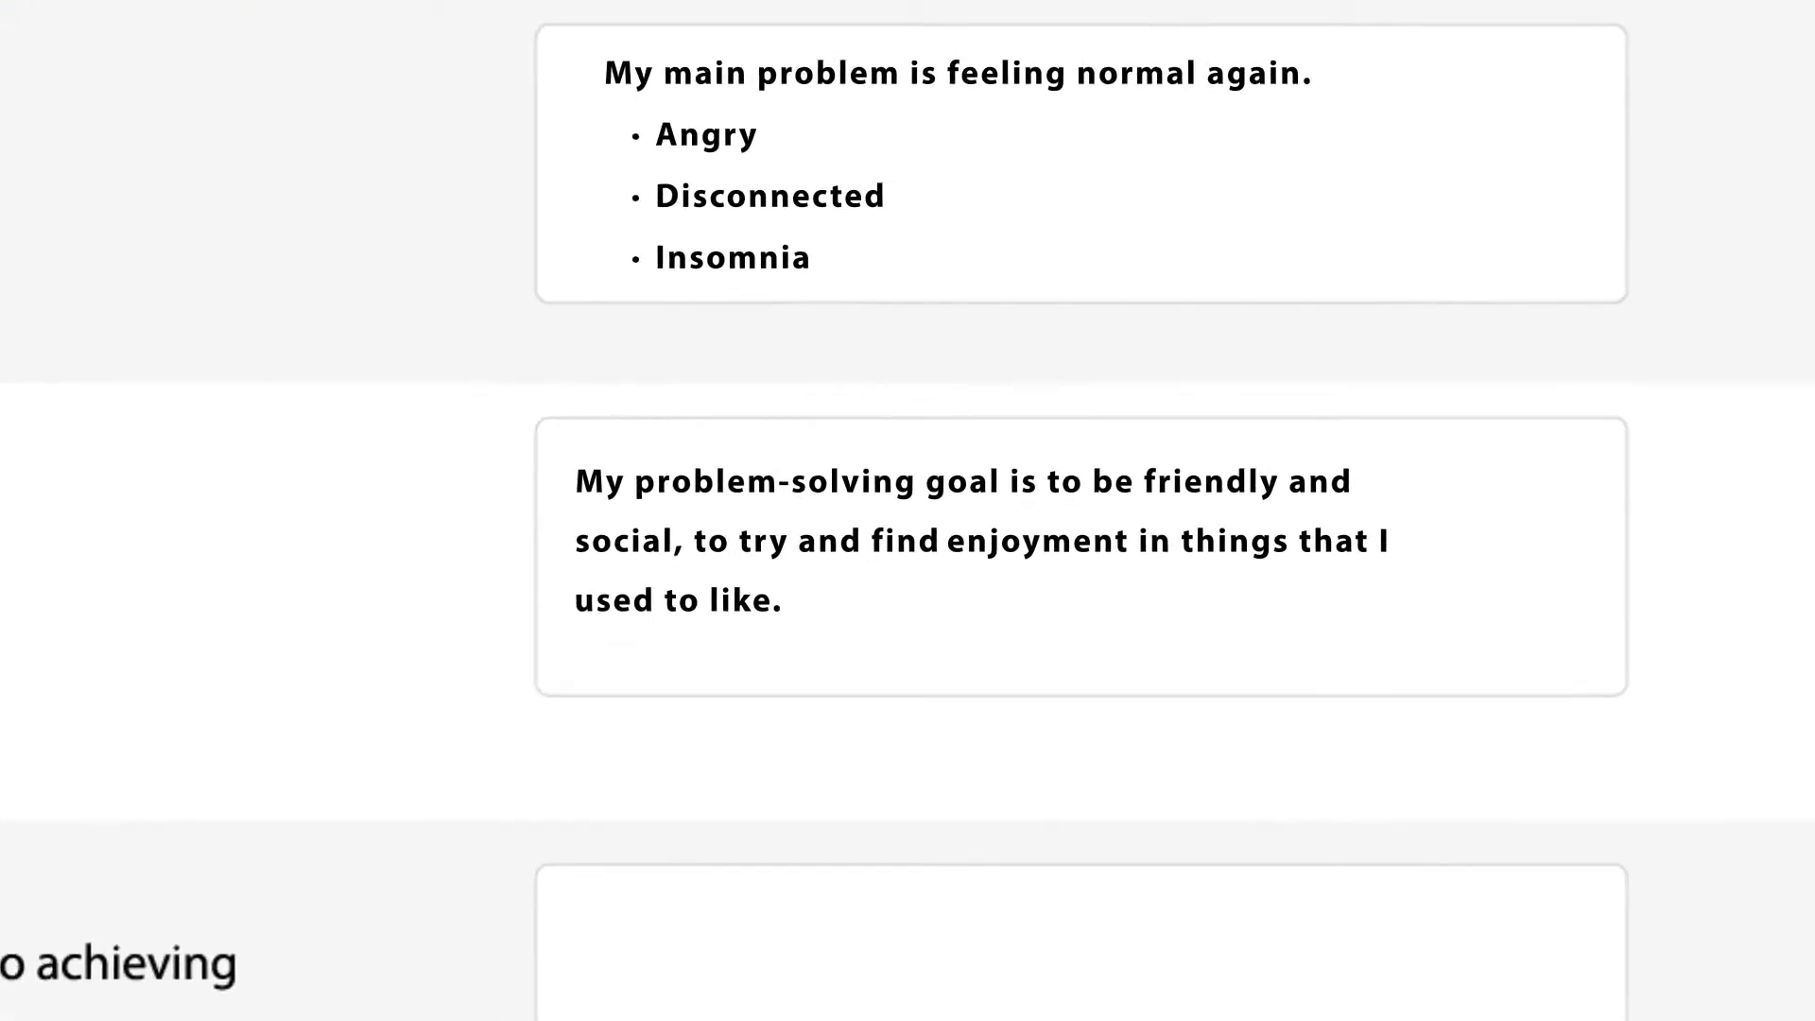
scroll("up", 3)
type("I’m a li")
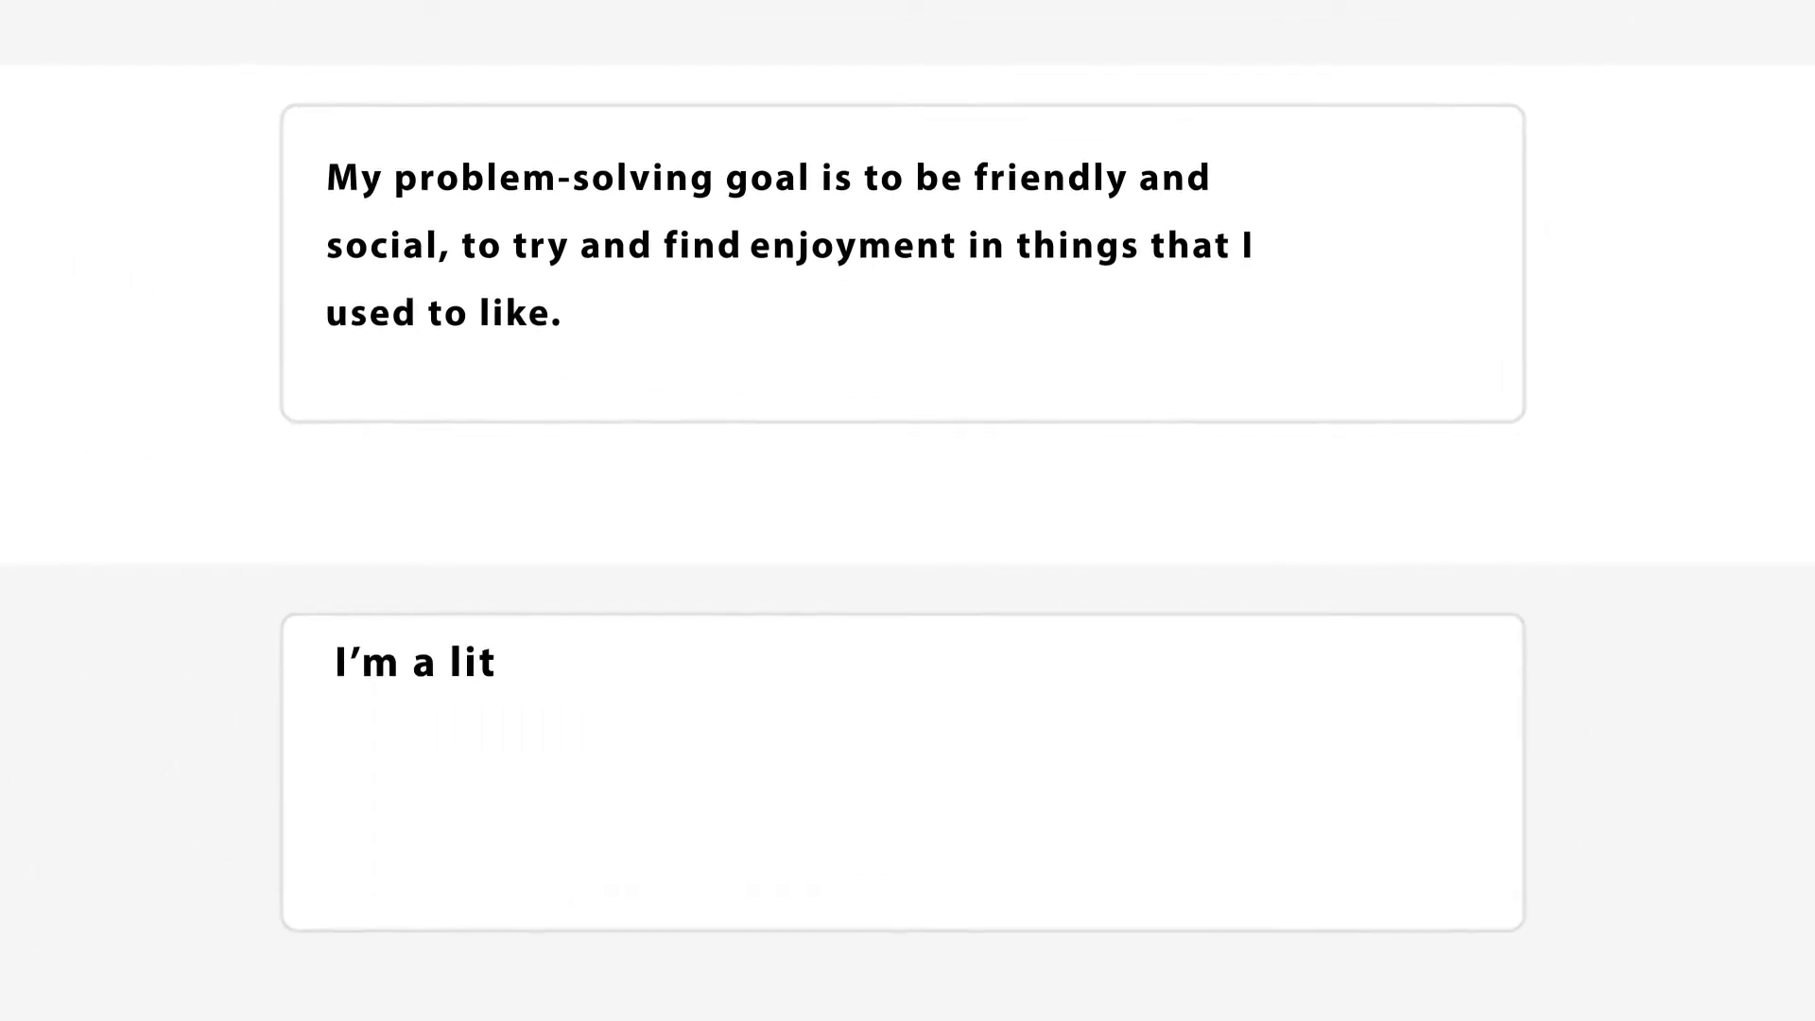
type("tle older now, so it's pretty normal that some of my tastes have changed.")
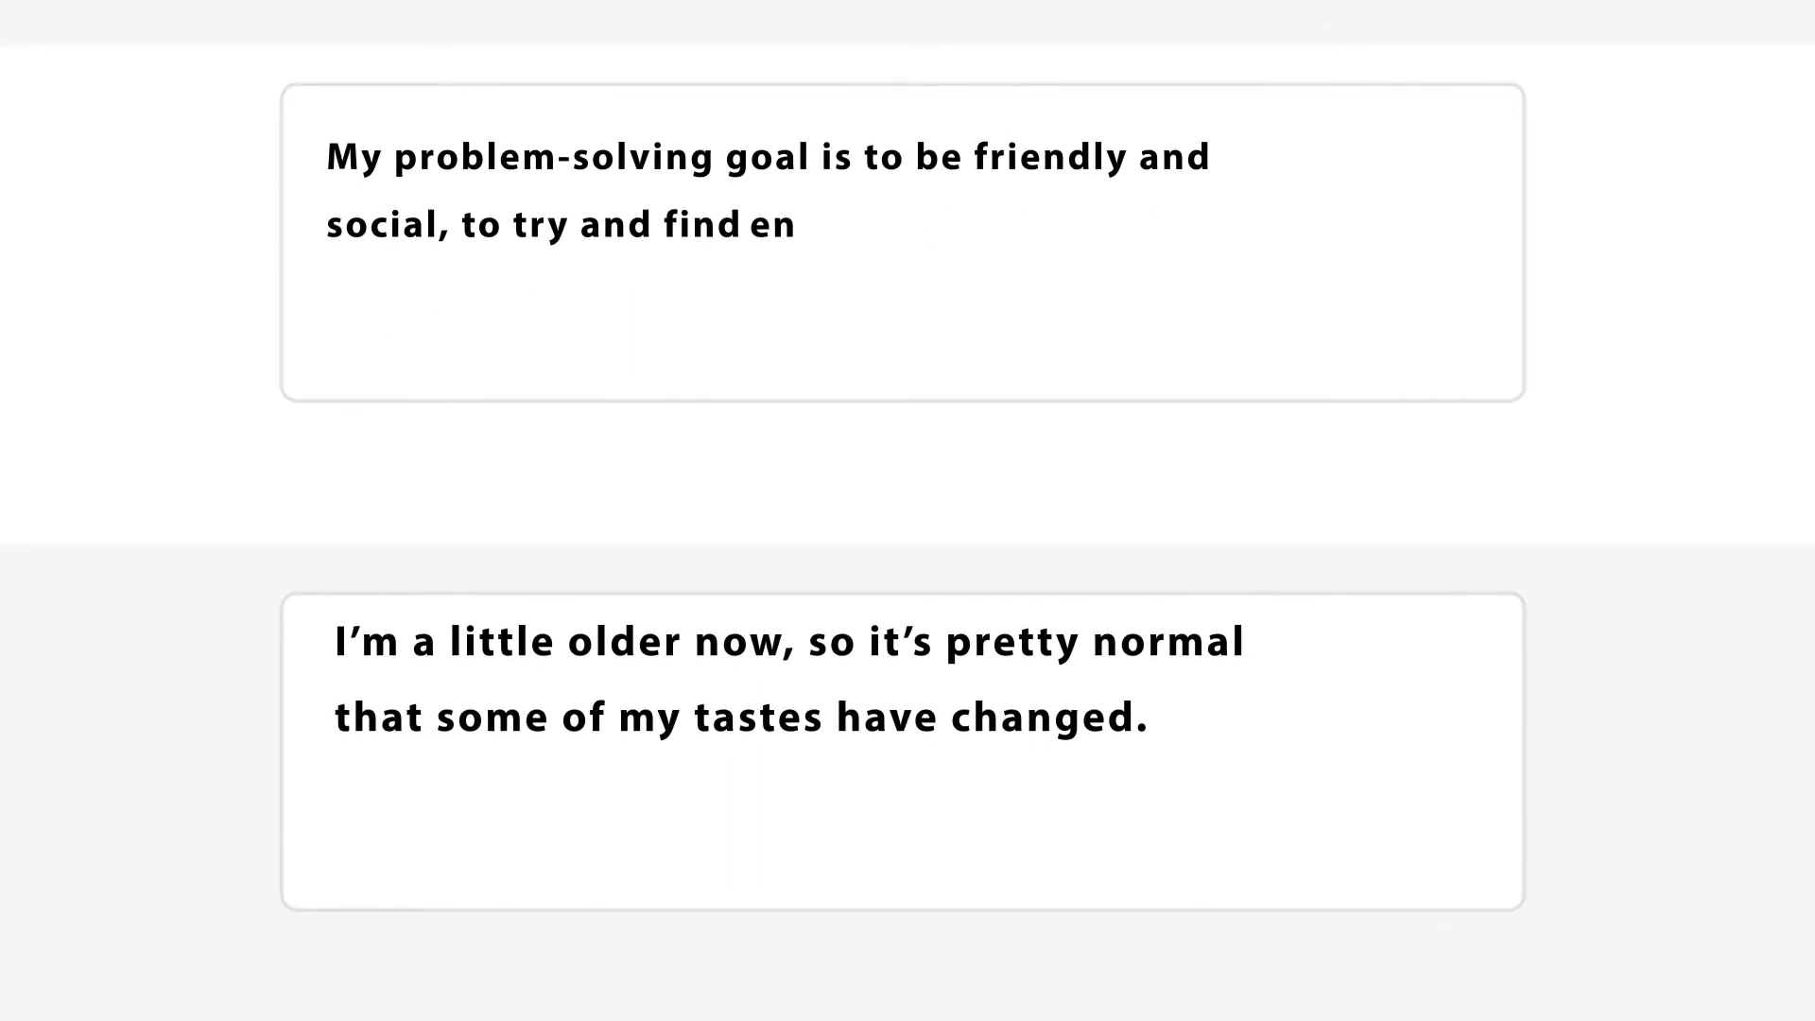
type("things that I find enjoyable now.")
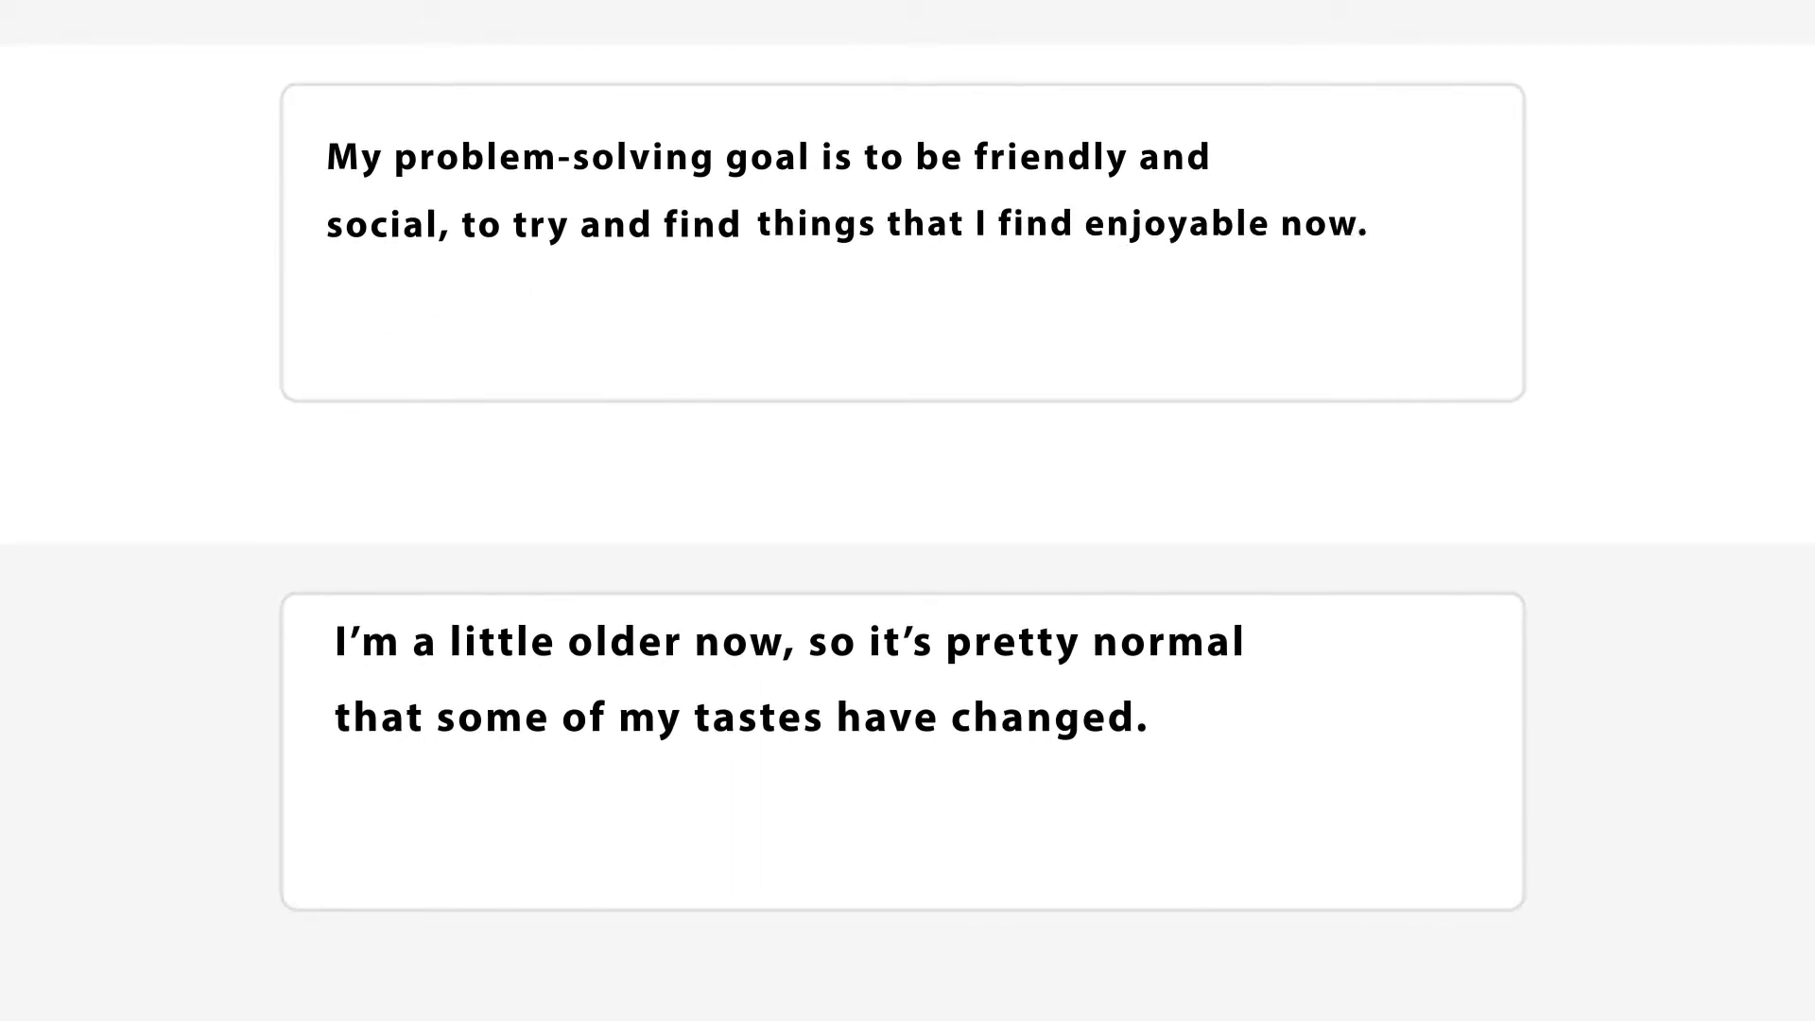